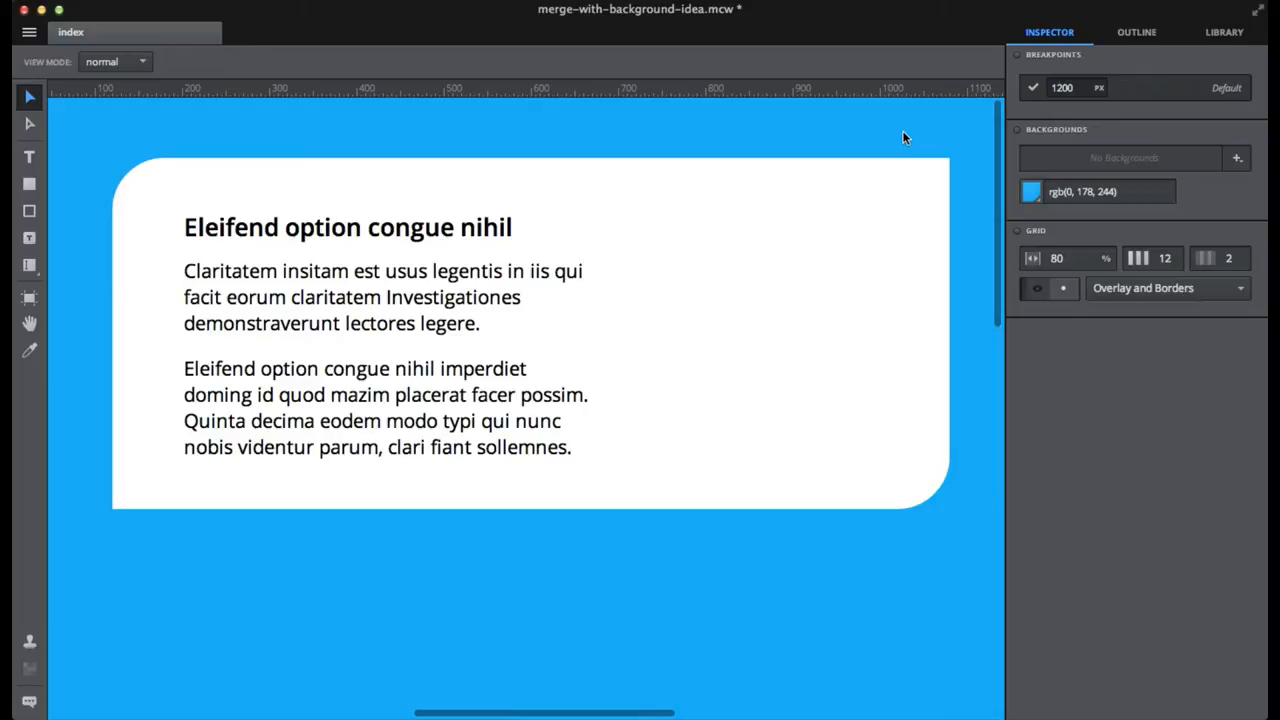
Review the Background Image dialog for the white text card and cancel it unchanged.
left_click(1236, 156)
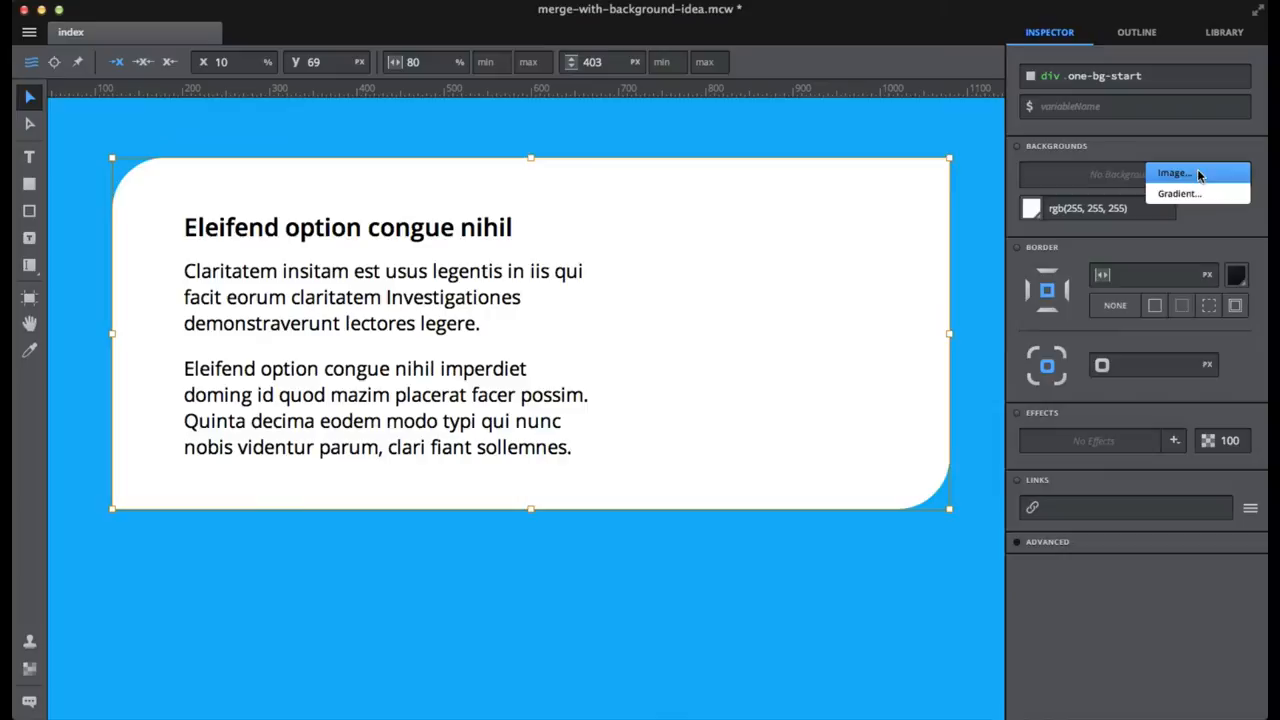
left_click(1174, 172)
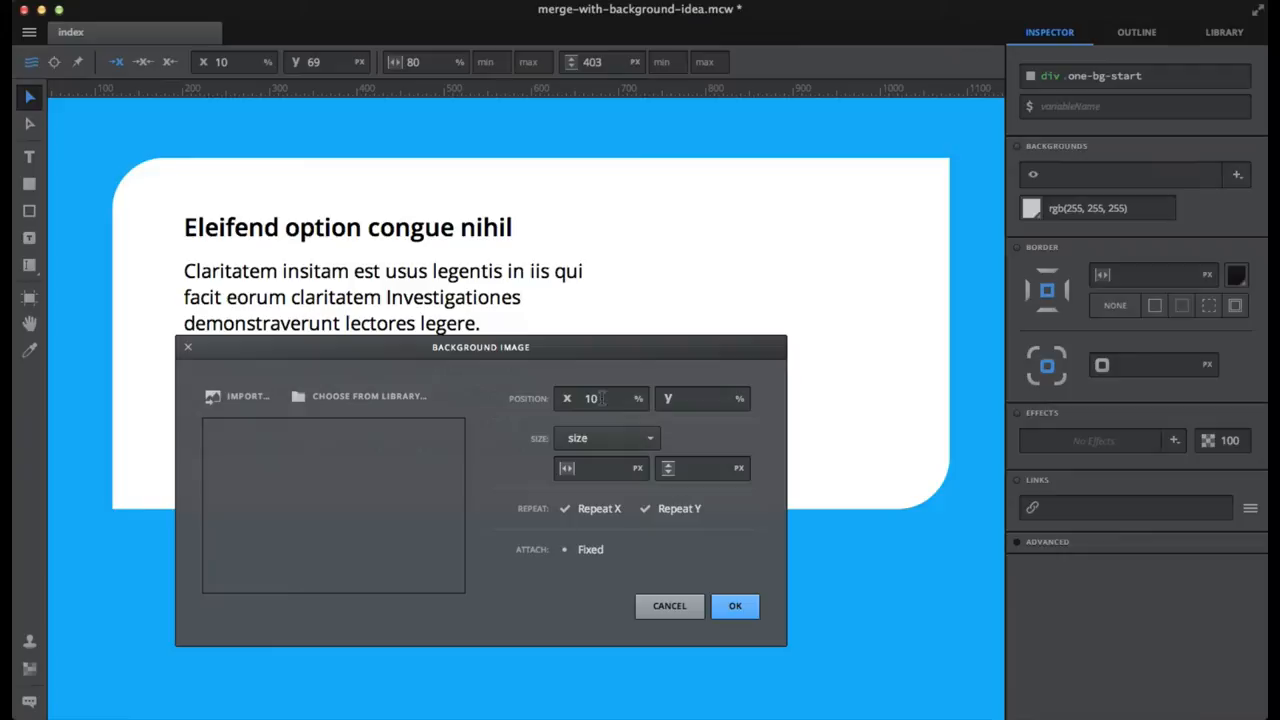
left_click(700, 398)
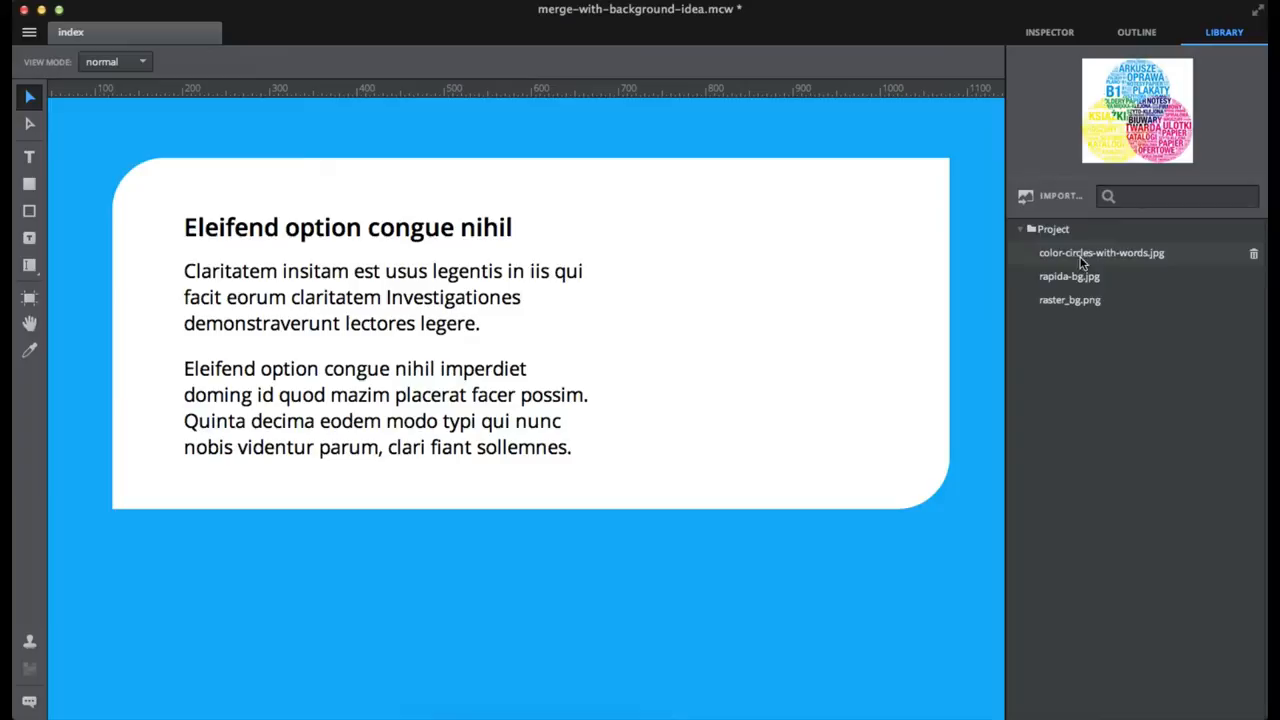
Drop color-circles-with-words.jpg onto the right half of the white card from the Library.
left_click_drag(1100, 252, 760, 336)
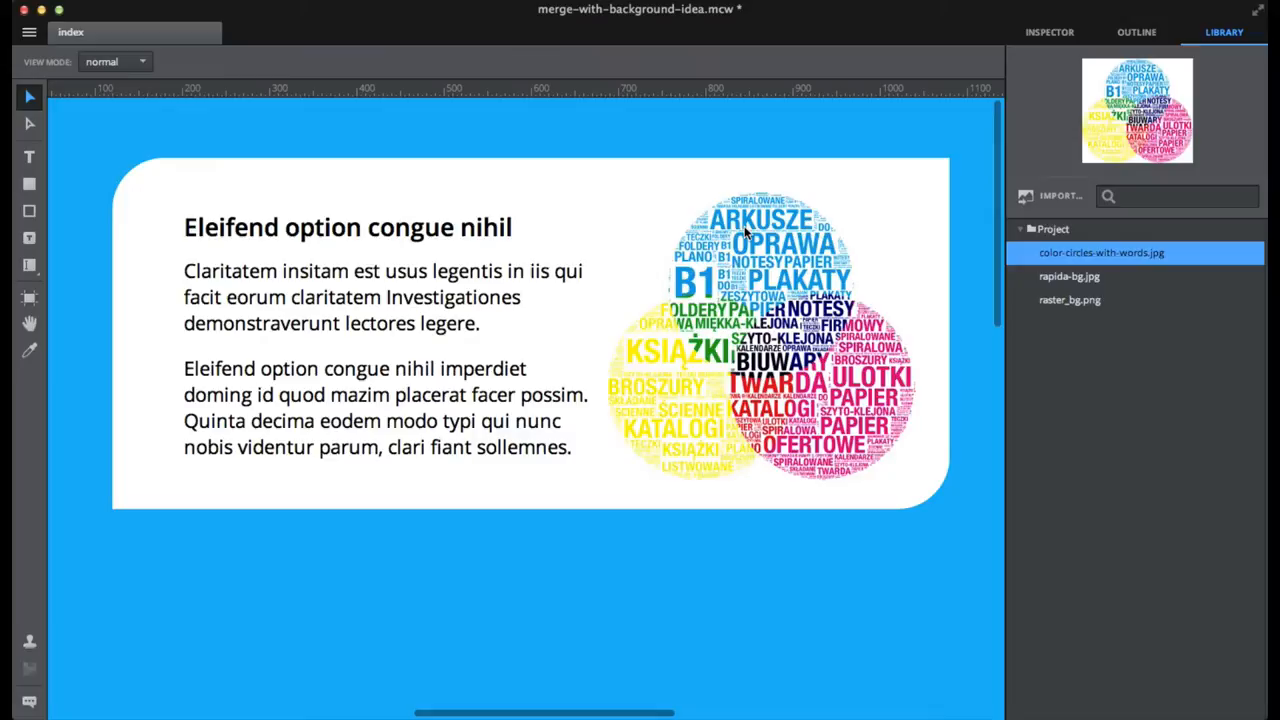
left_click(1136, 32)
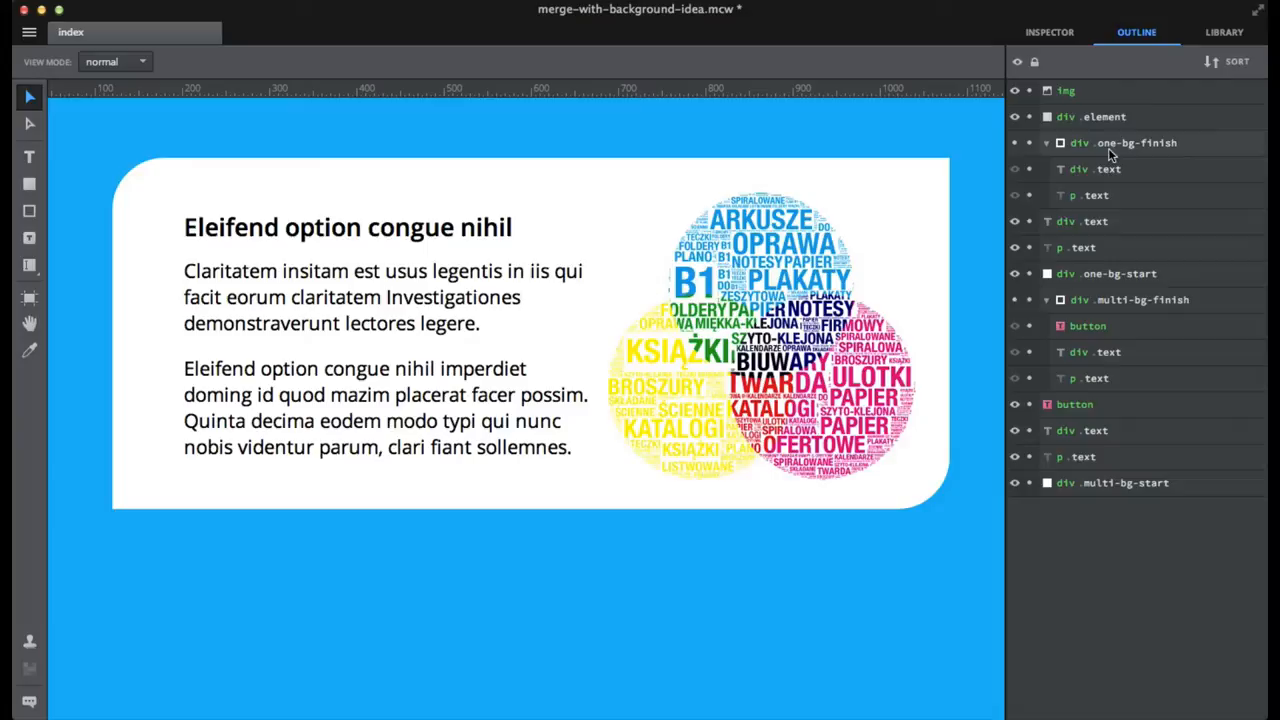
Select div one-bg-finish, review its background image settings and dismiss them unchanged.
left_click(1120, 142)
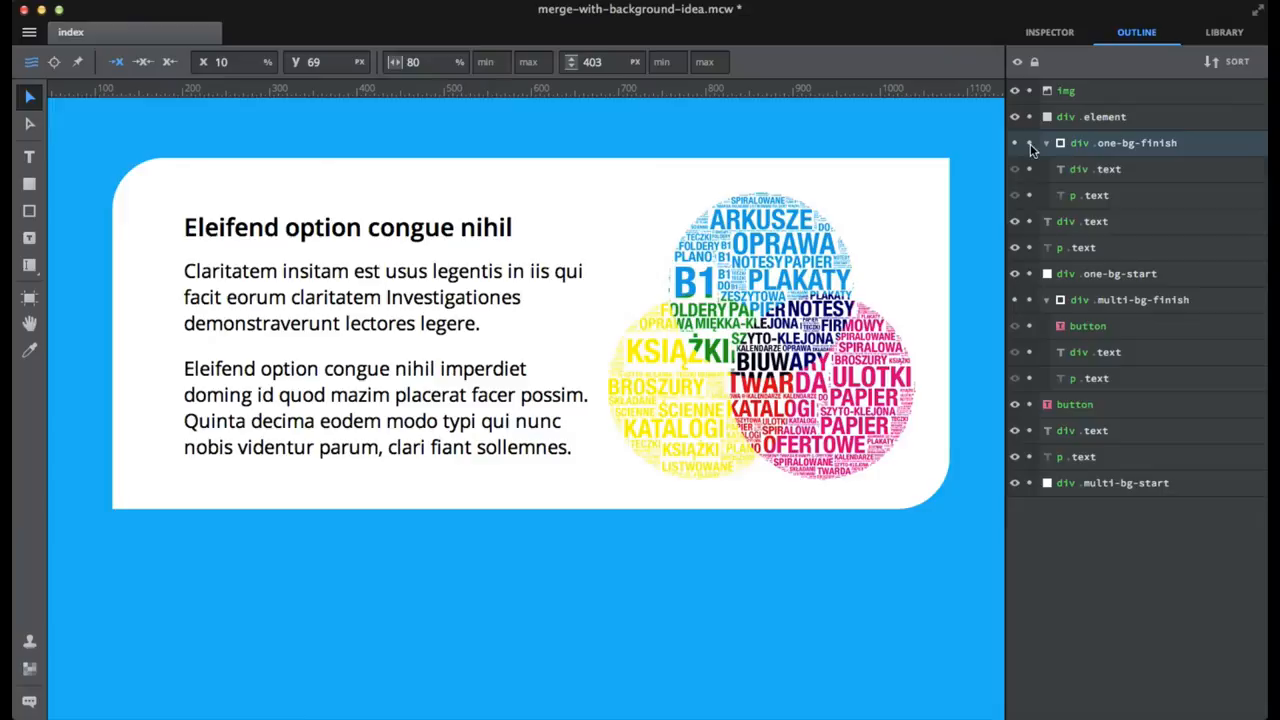
left_click(1124, 142)
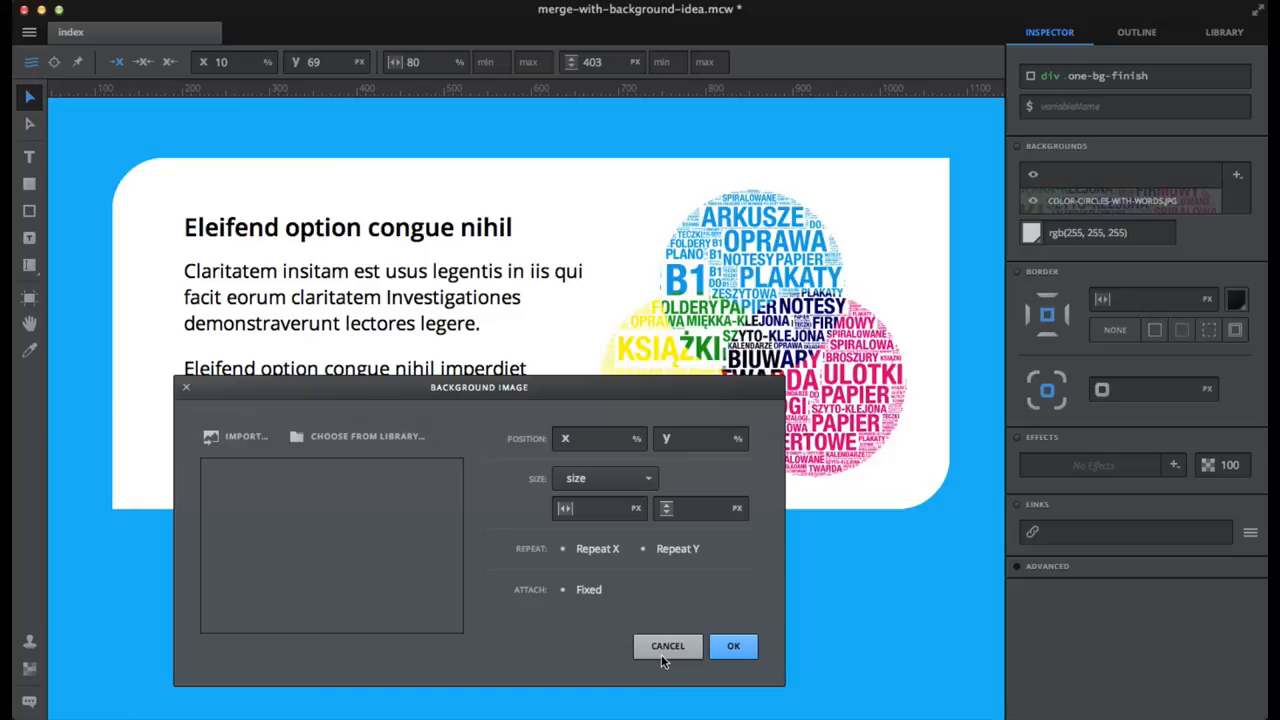
left_click(732, 644)
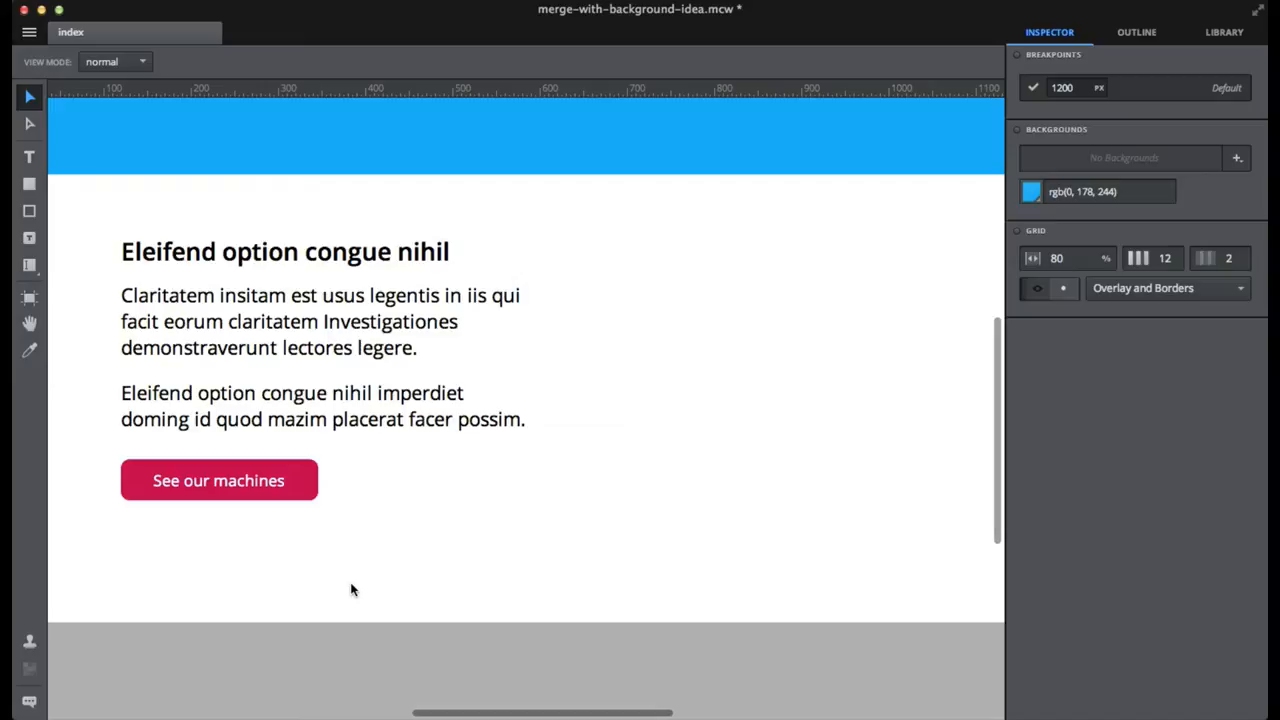
scroll("down", 3)
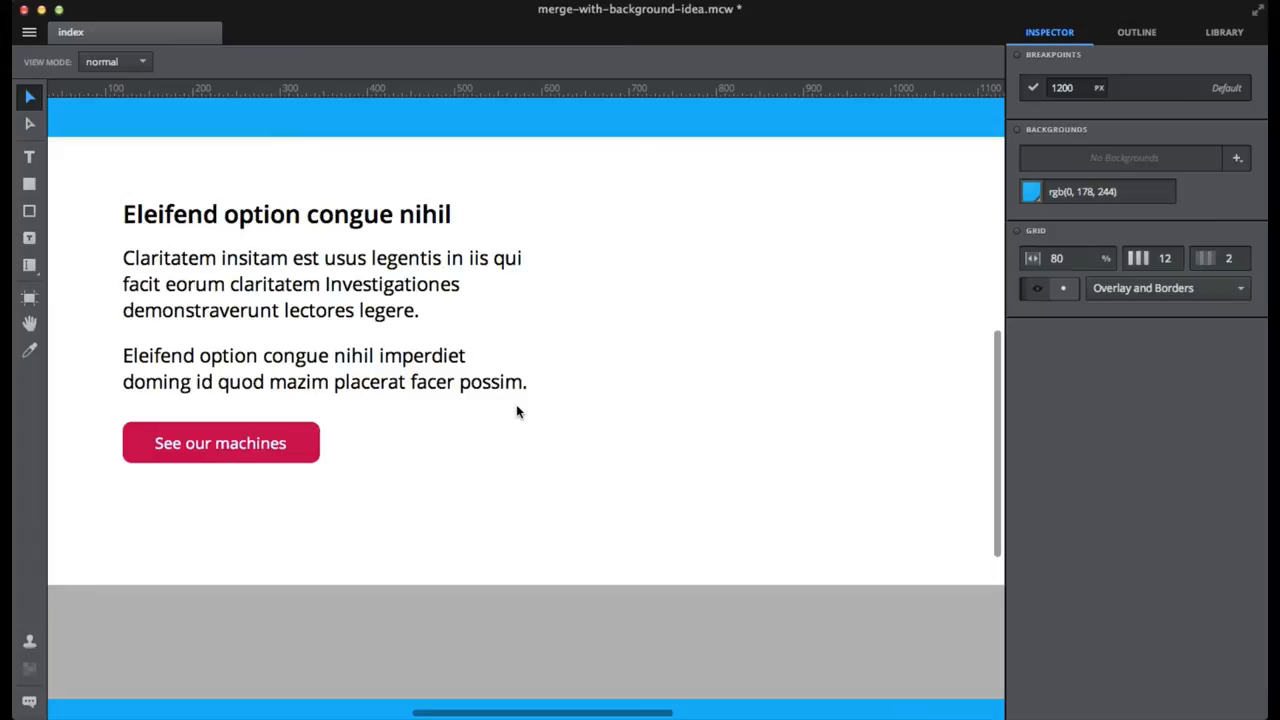
scroll("down", 3)
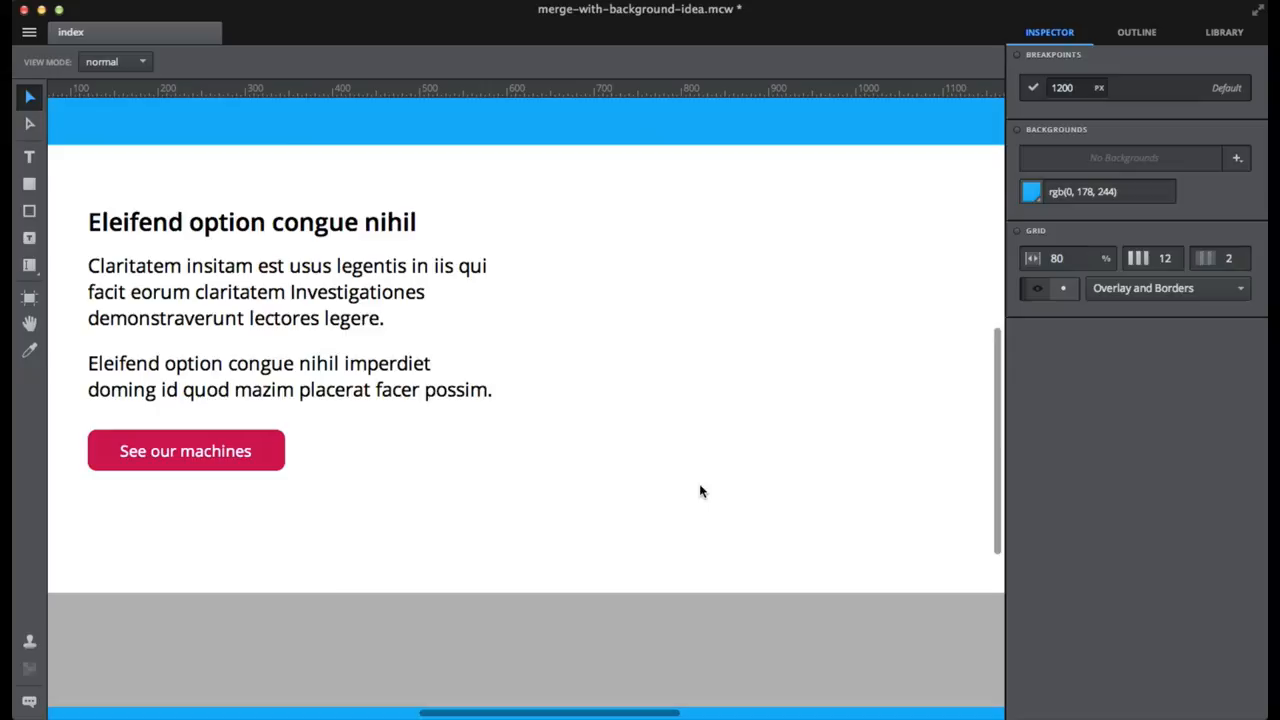
left_click(1224, 32)
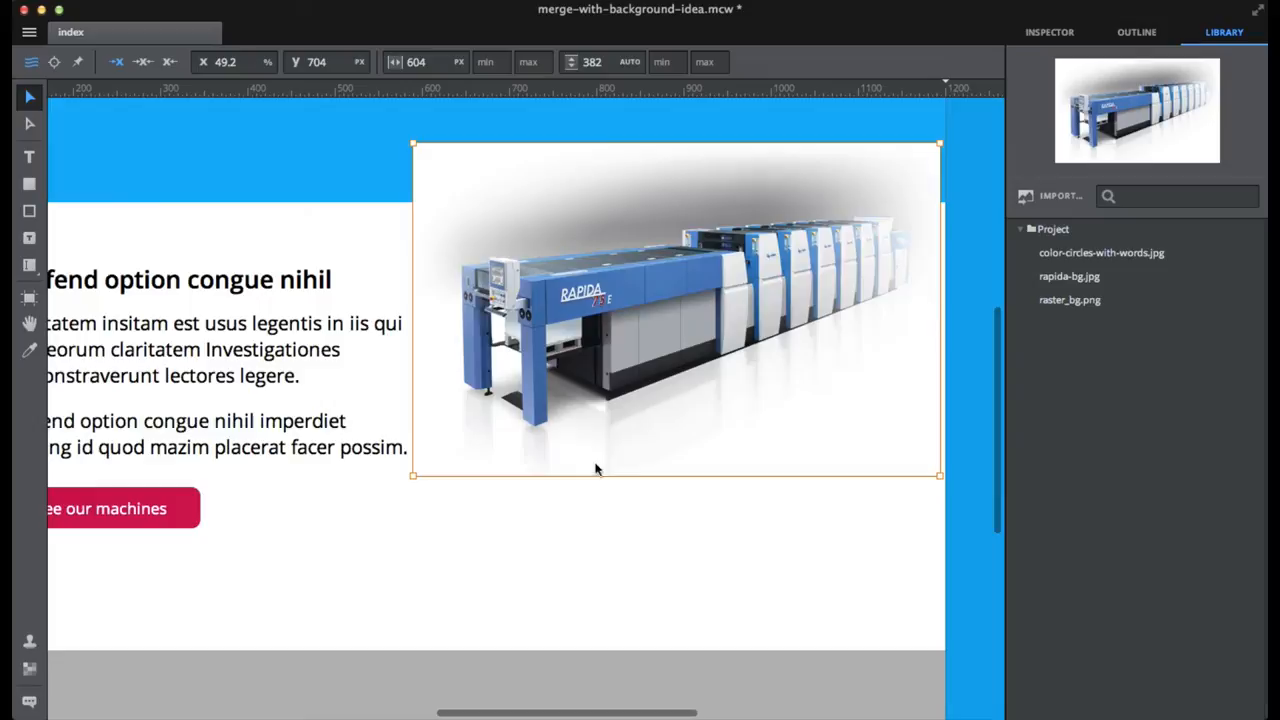
Place rapida-bg.jpg right of the text and raster_bg.png along the section's bottom.
left_click(1068, 300)
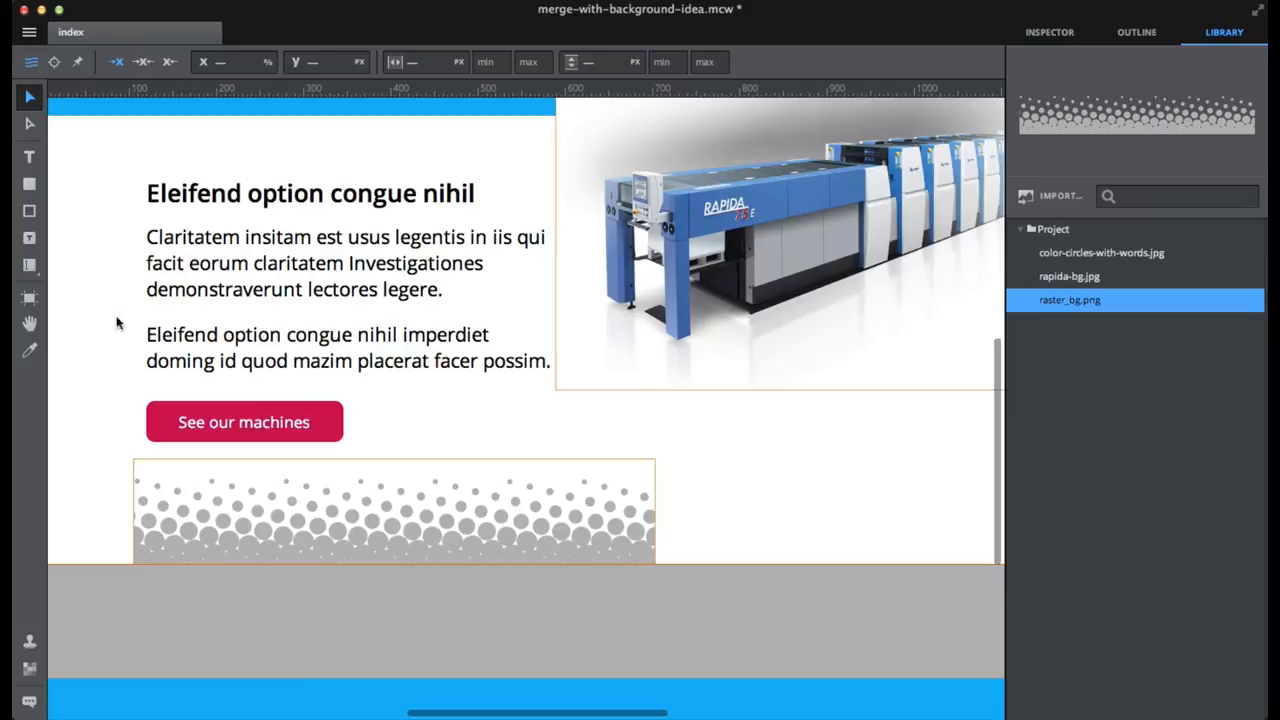
mouse_move(696, 300)
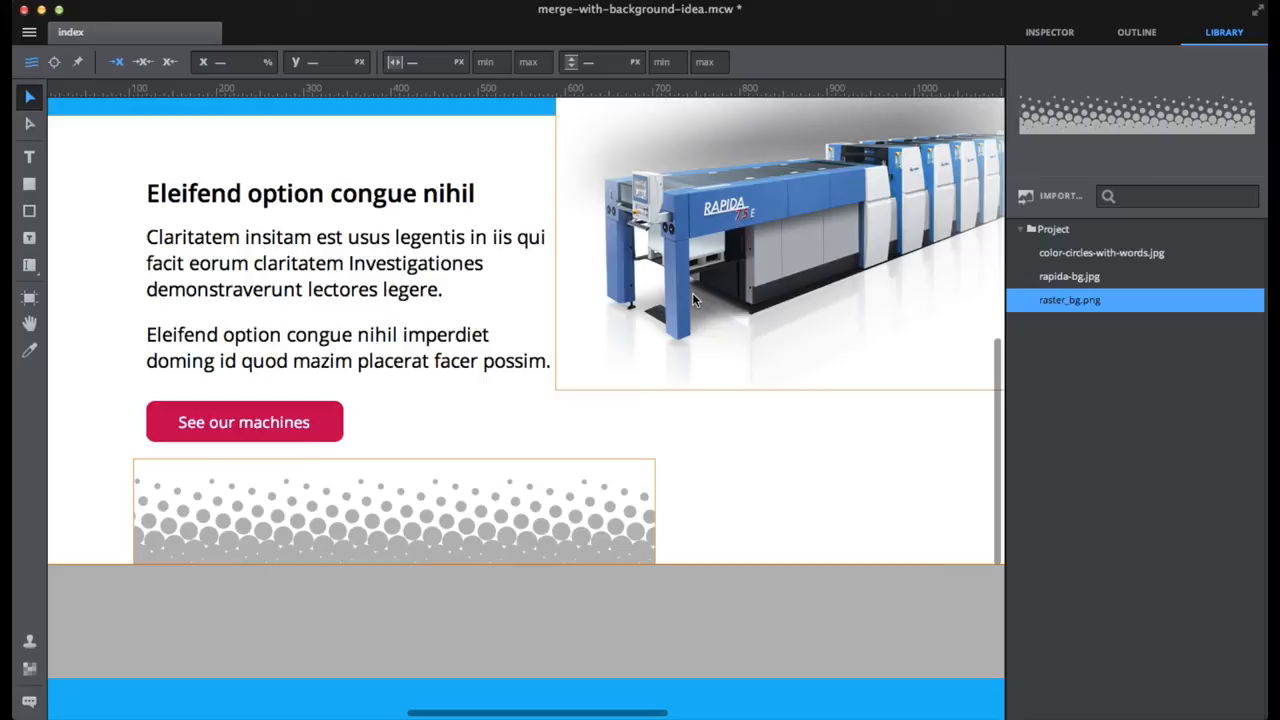
left_click(1136, 32)
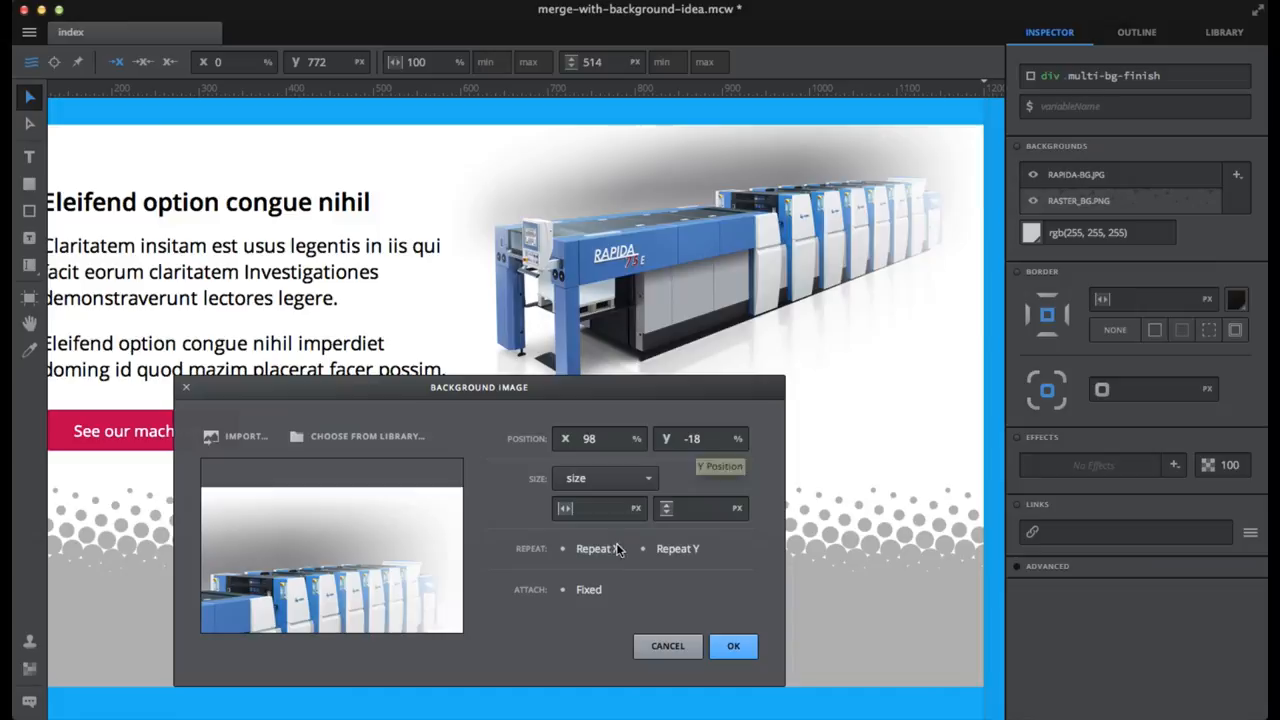
Review position and repeat of the rapida-bg.jpg and raster_bg.png backgrounds on div multi-bg-finish, then cancel.
left_click(564, 548)
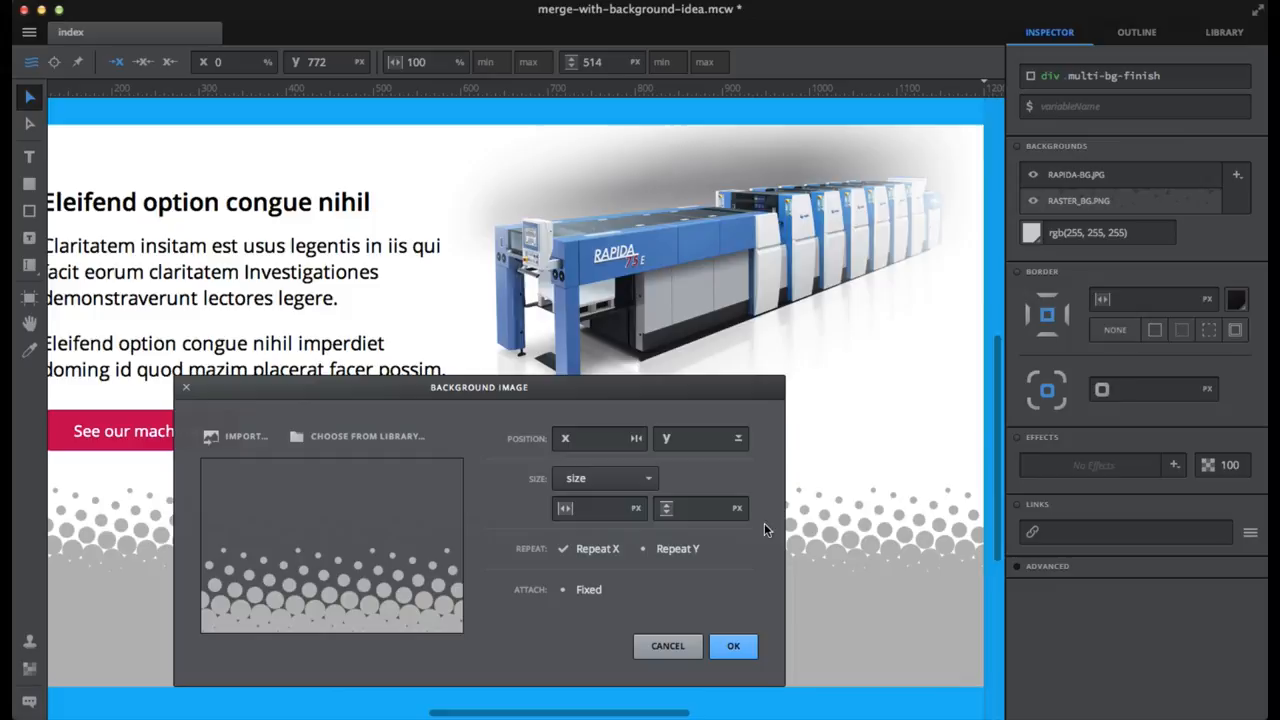
left_click_drag(480, 388, 512, 336)
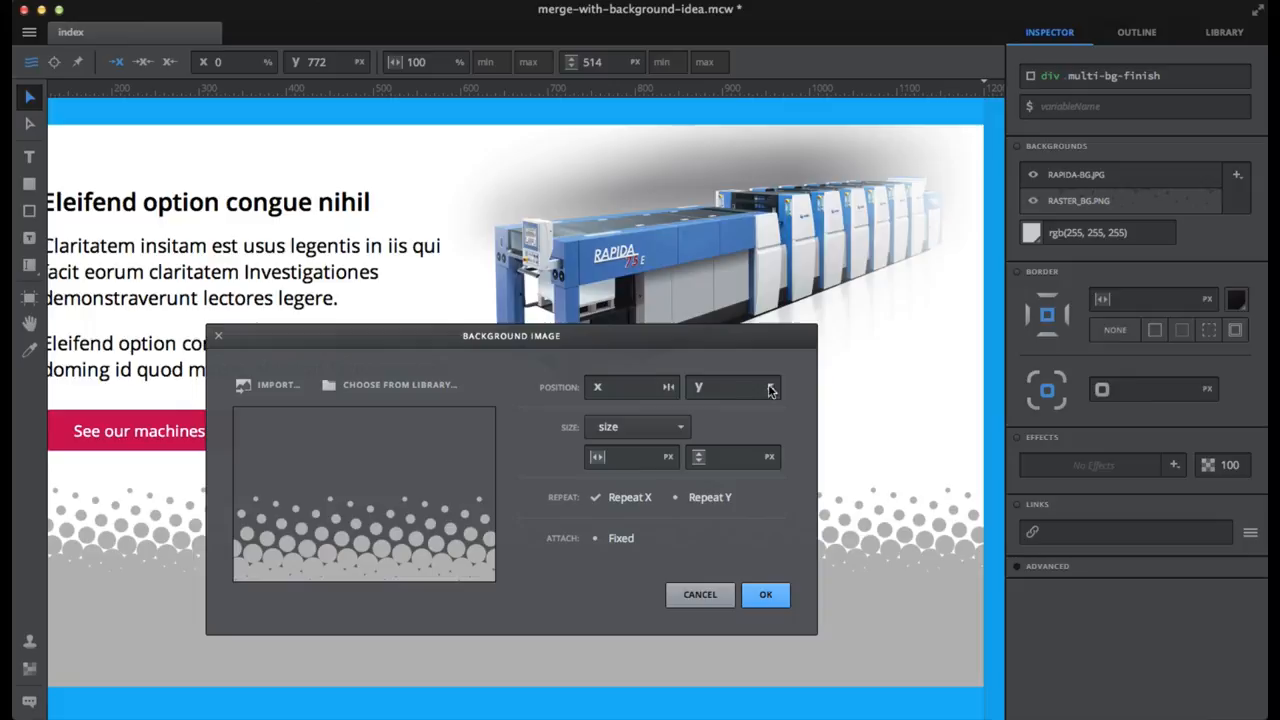
mouse_move(724, 616)
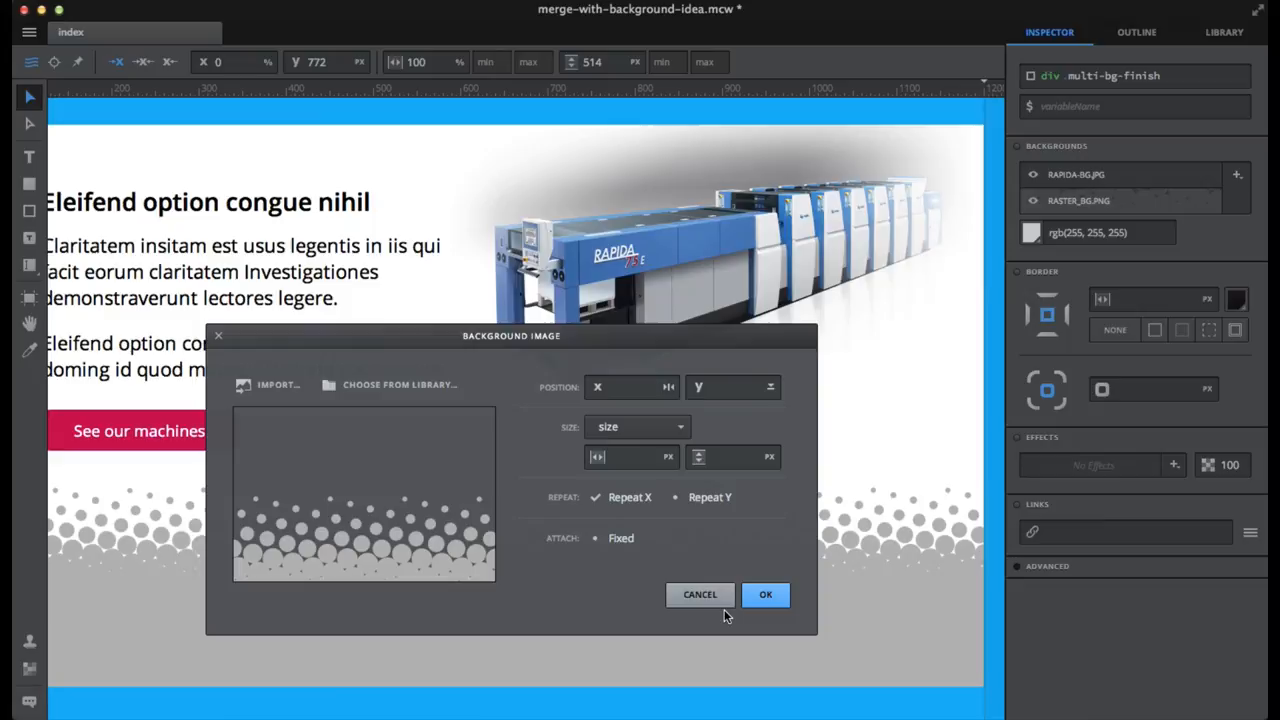
left_click(764, 594)
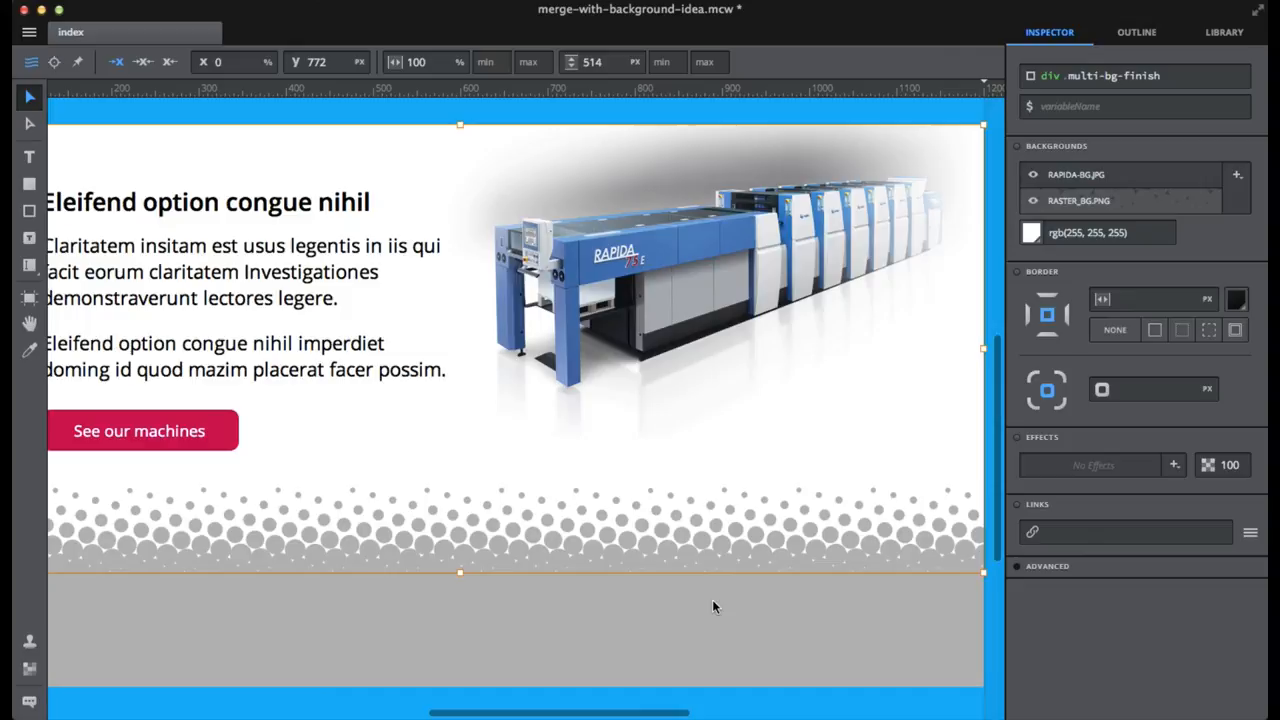